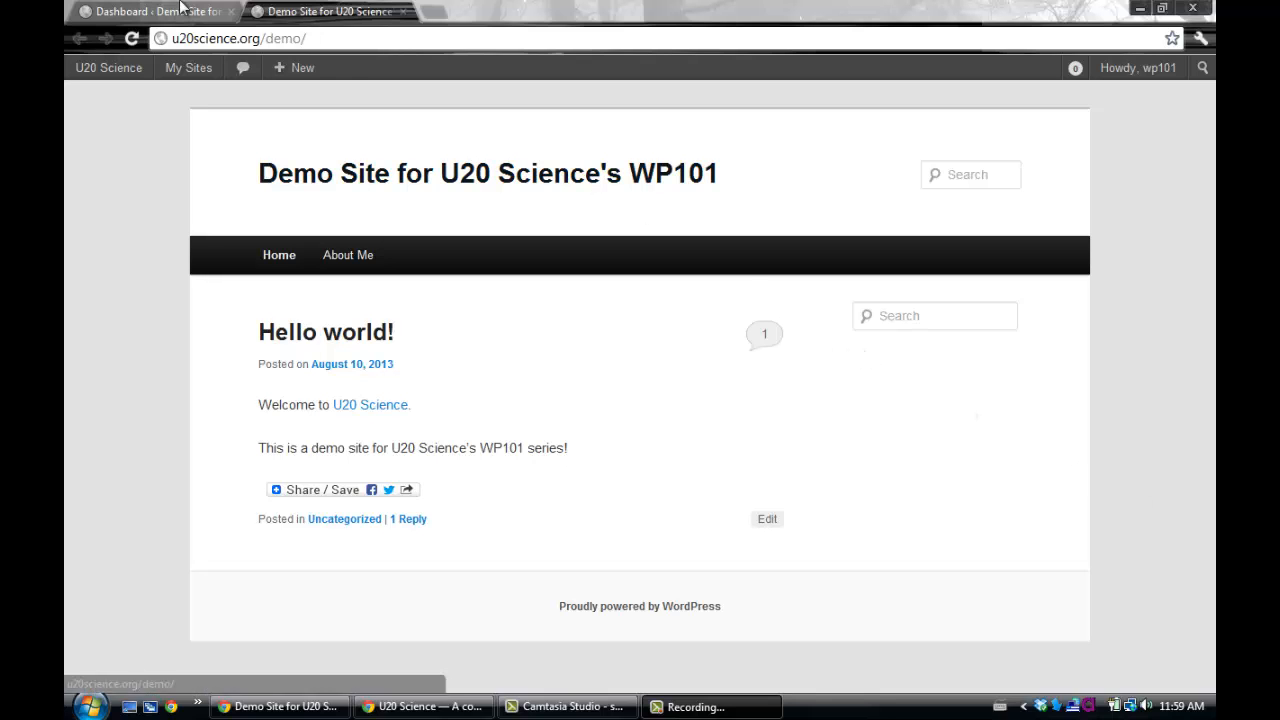
Switch from the public site to the WordPress admin dashboard.
{"action": "left_click", "coordinate": [150, 11]}
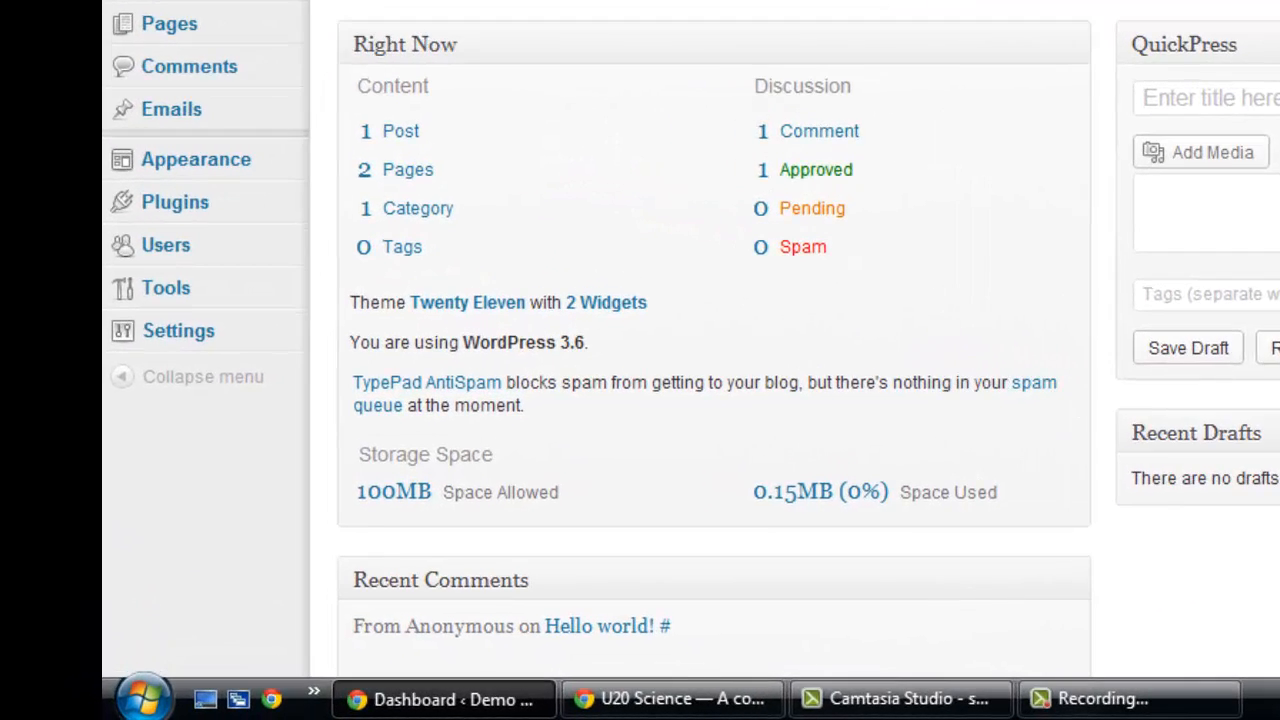
{"action": "mouse_move", "coordinate": [195, 159]}
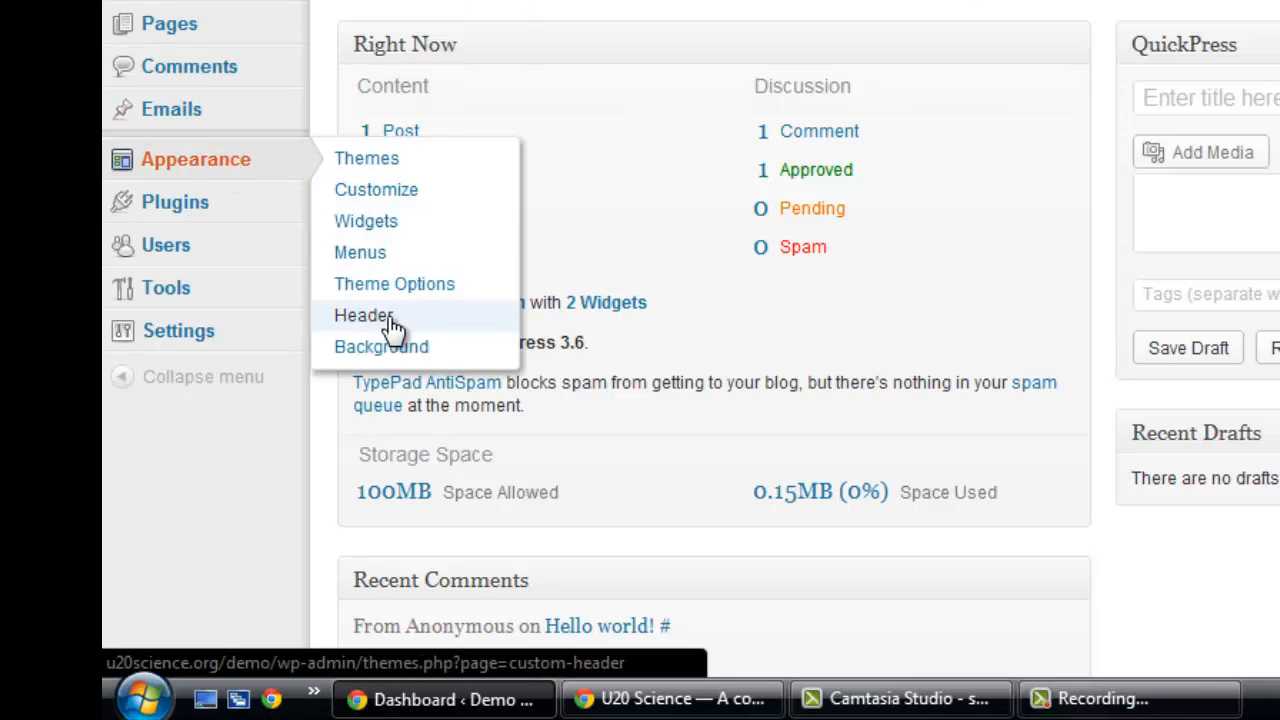
Go to Appearance > Header to load the Custom Header page.
{"action": "left_click", "coordinate": [364, 315]}
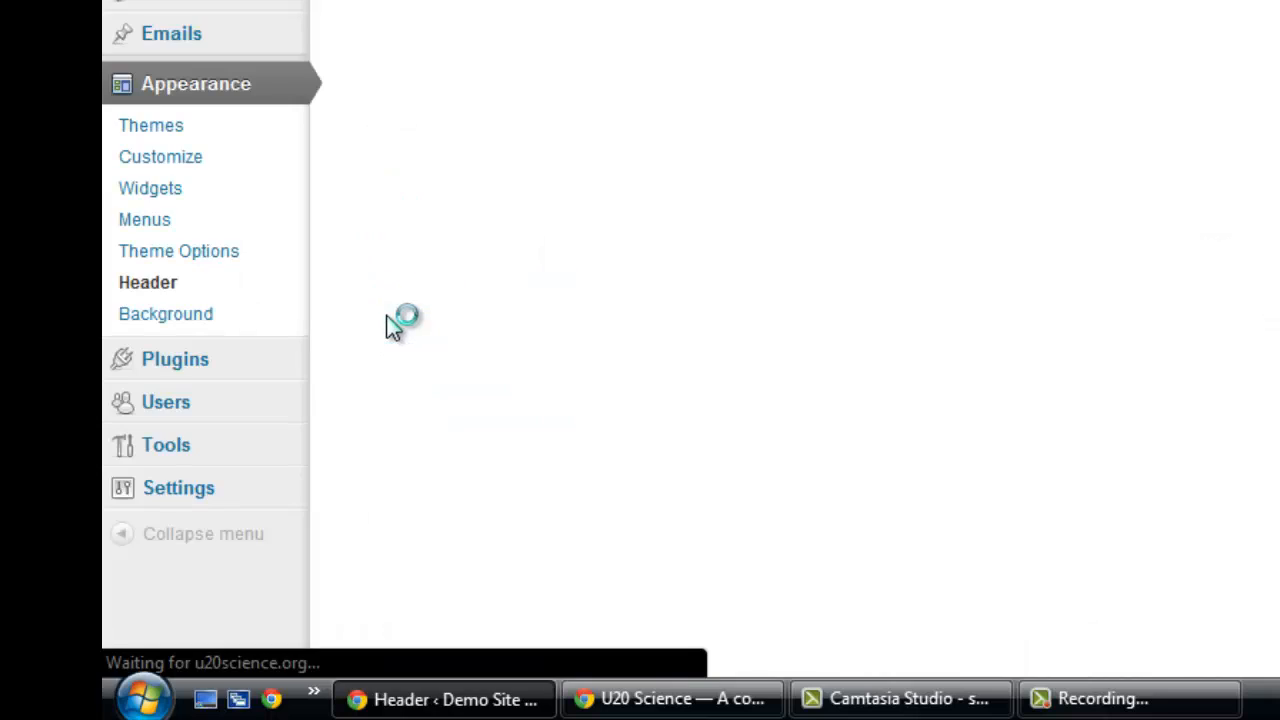
{"action": "left_click", "coordinate": [147, 282]}
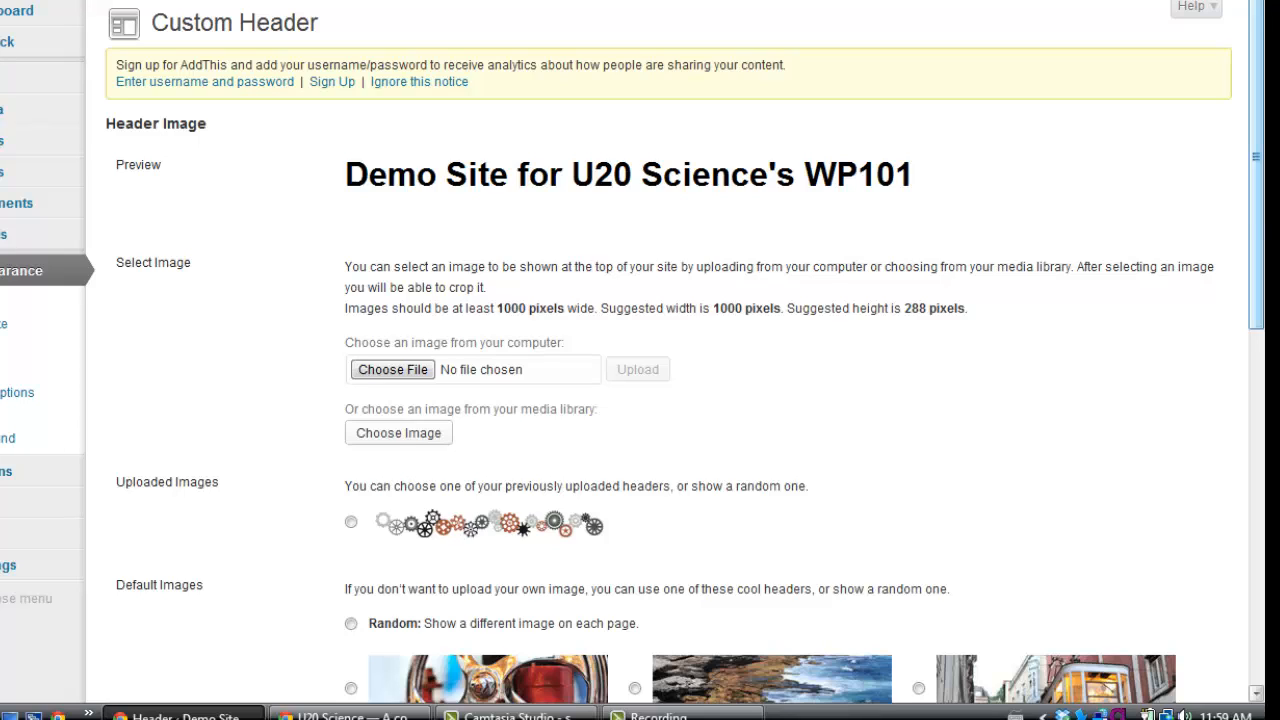
{"action": "mouse_move", "coordinate": [817, 288]}
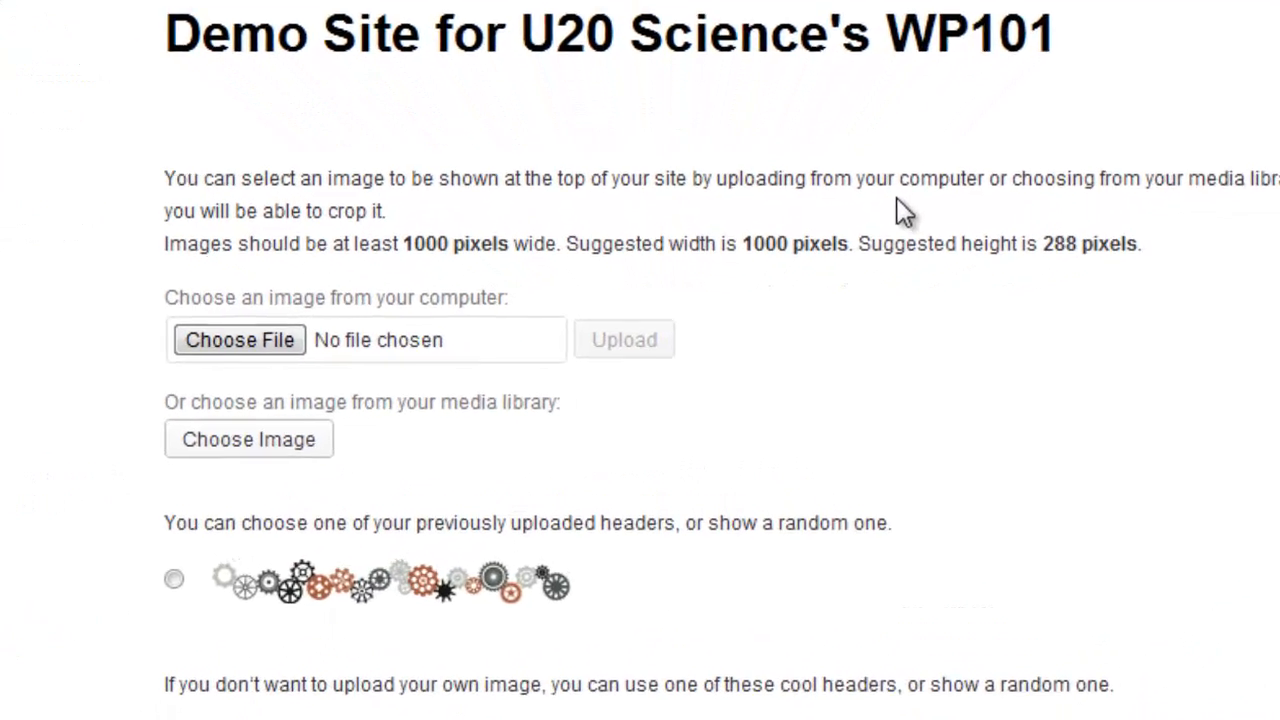
Highlight the recommended header dimensions and scroll through the uploaded images to Header Text.
{"action": "left_click_drag", "start_coordinate": [394, 243], "coordinate": [848, 237]}
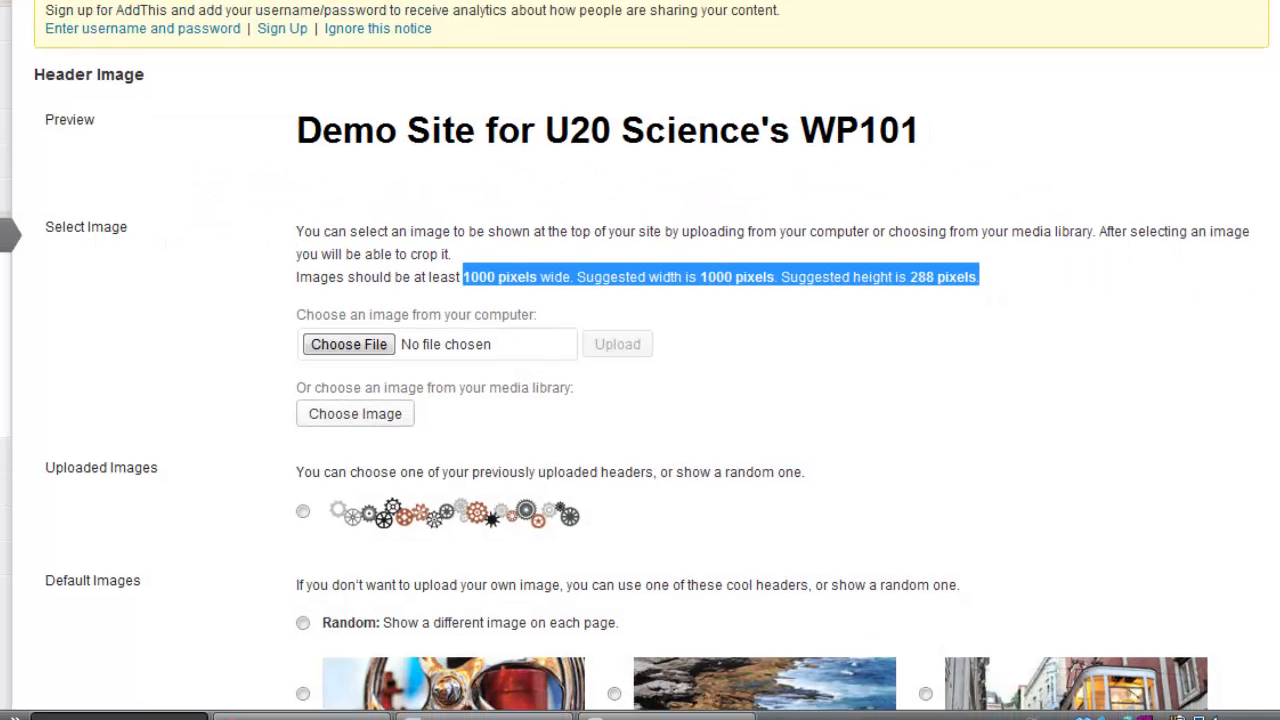
{"action": "scroll", "scroll_direction": "down", "scroll_amount": 3}
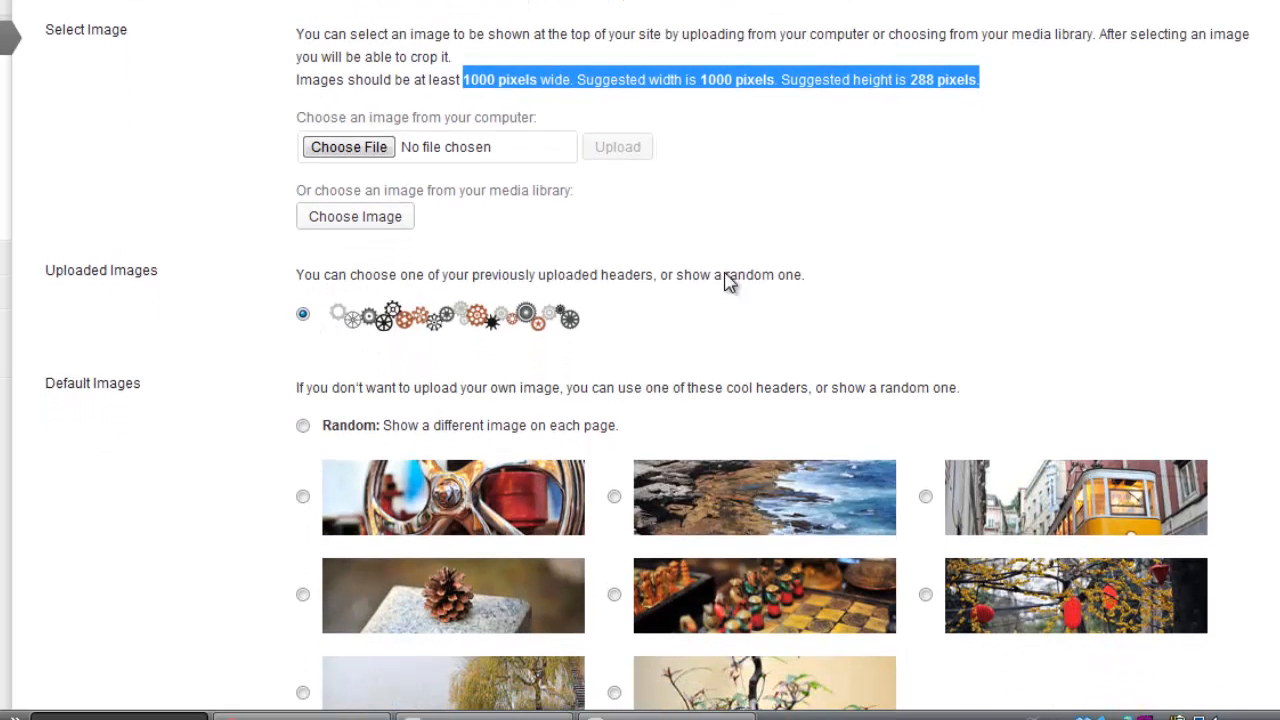
{"action": "scroll", "scroll_direction": "down", "scroll_amount": 3}
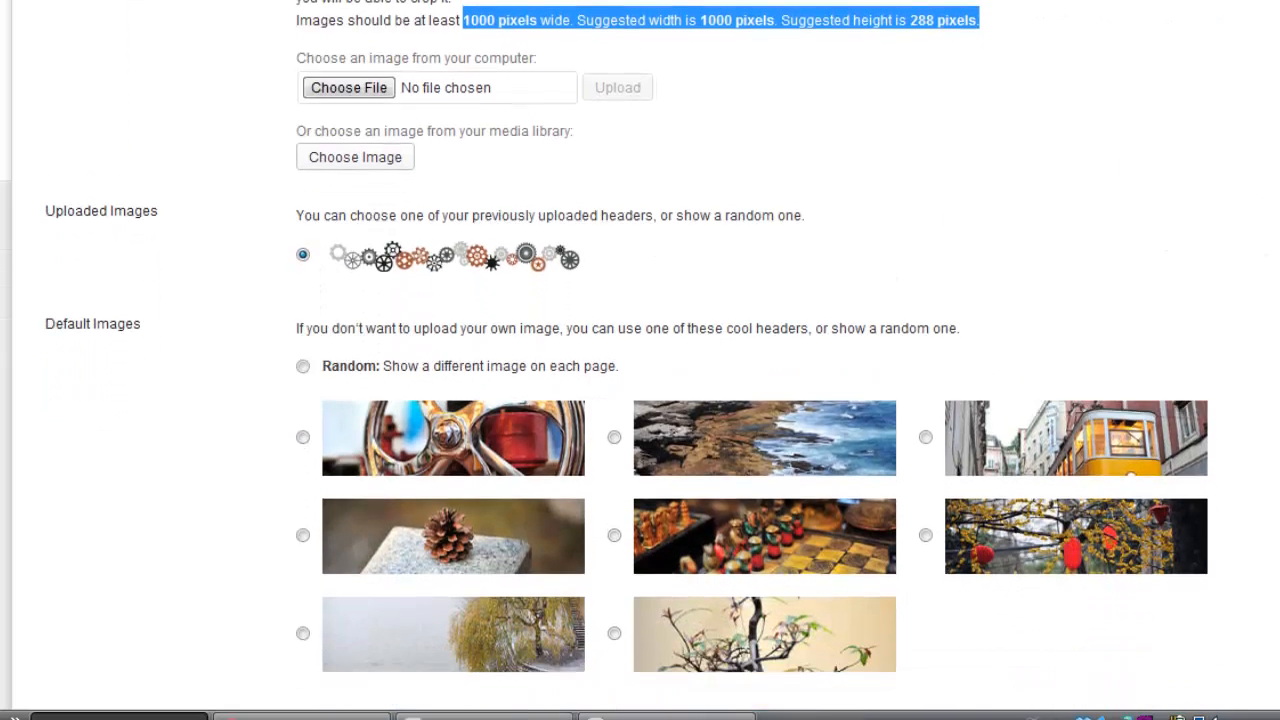
{"action": "scroll", "scroll_direction": "down", "scroll_amount": 3}
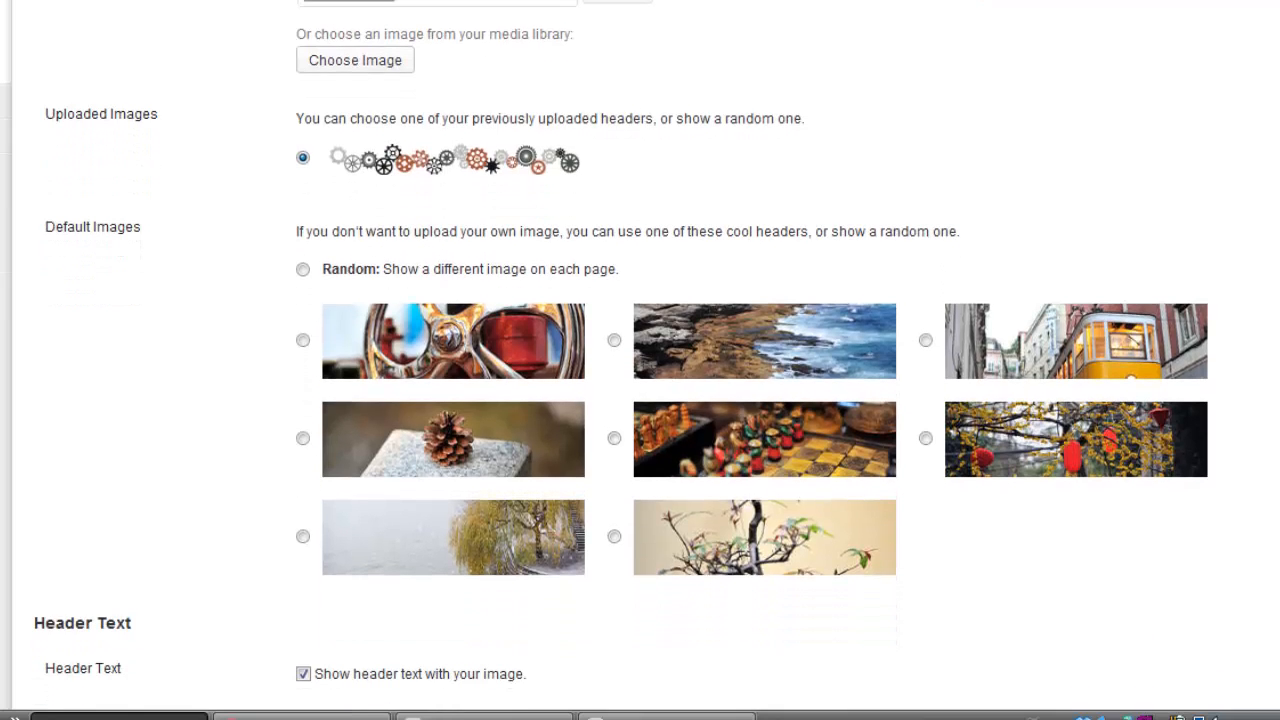
{"action": "scroll", "scroll_direction": "down", "scroll_amount": 3}
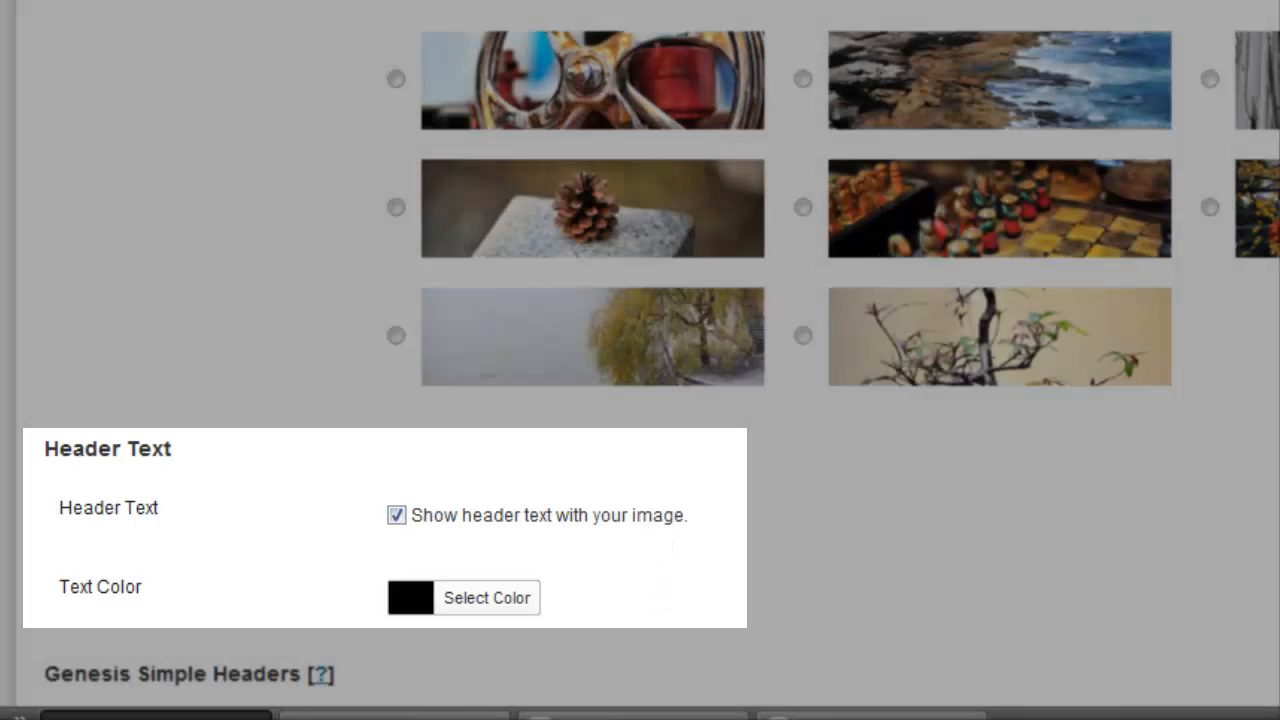
Save the gears image as the header image.
{"action": "scroll", "scroll_direction": "down", "scroll_amount": 3}
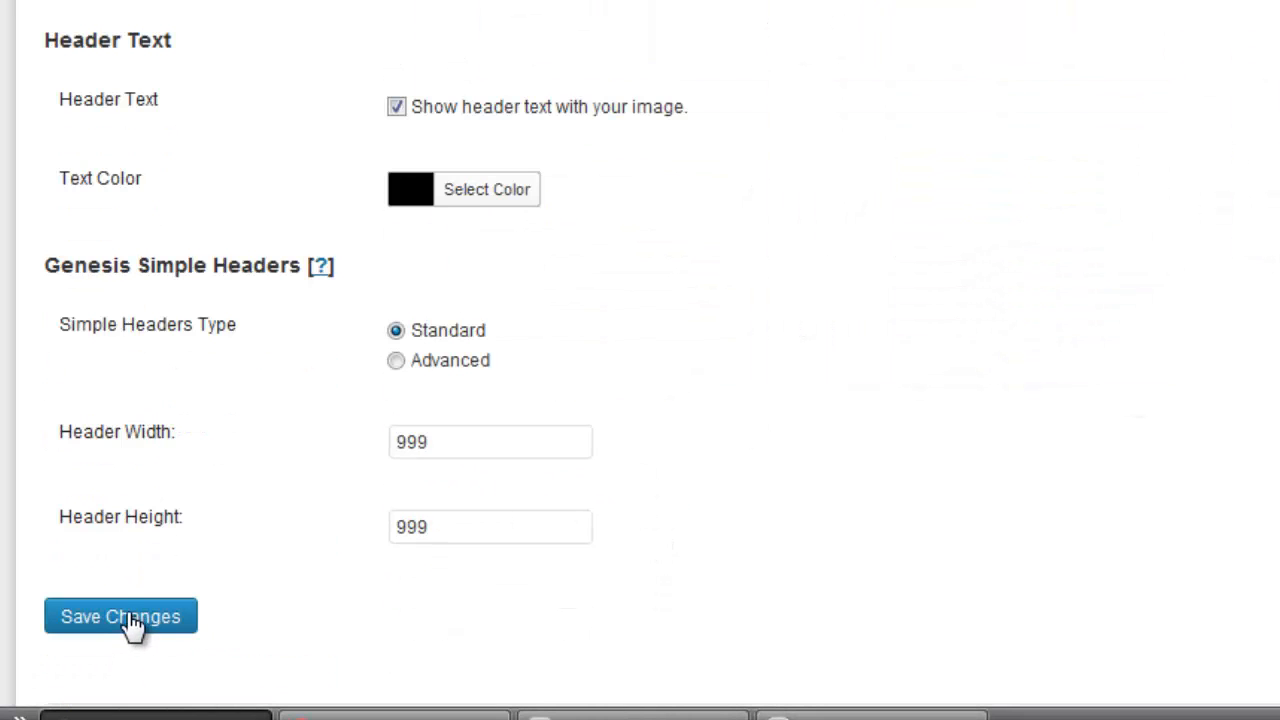
{"action": "left_click", "coordinate": [120, 616]}
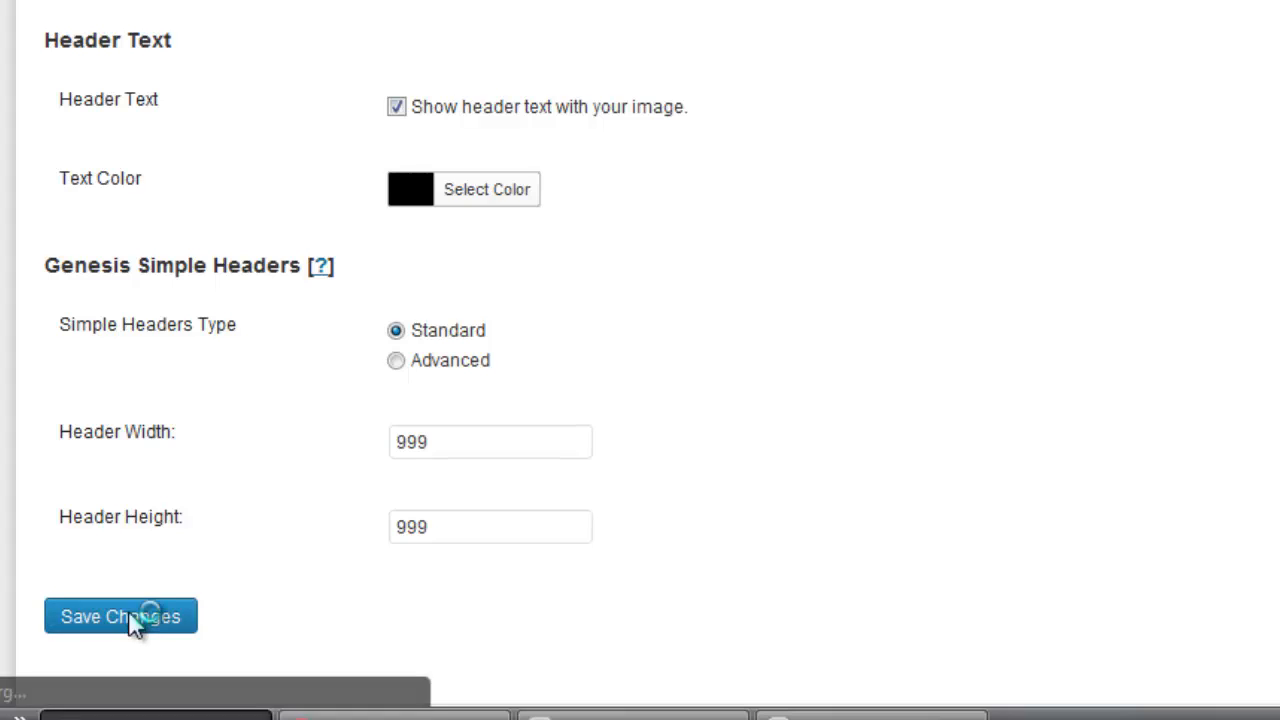
{"action": "left_click", "coordinate": [120, 616]}
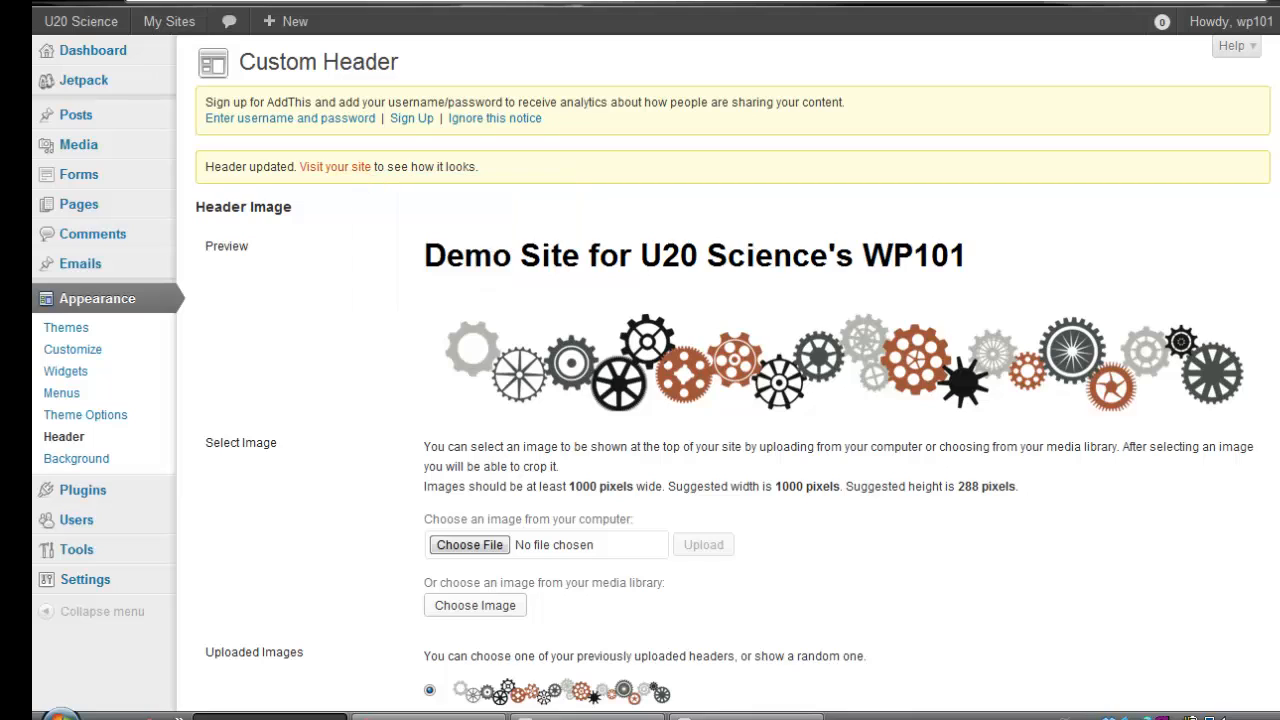
Visit the live site to see the gears header image.
{"action": "left_click", "coordinate": [334, 167]}
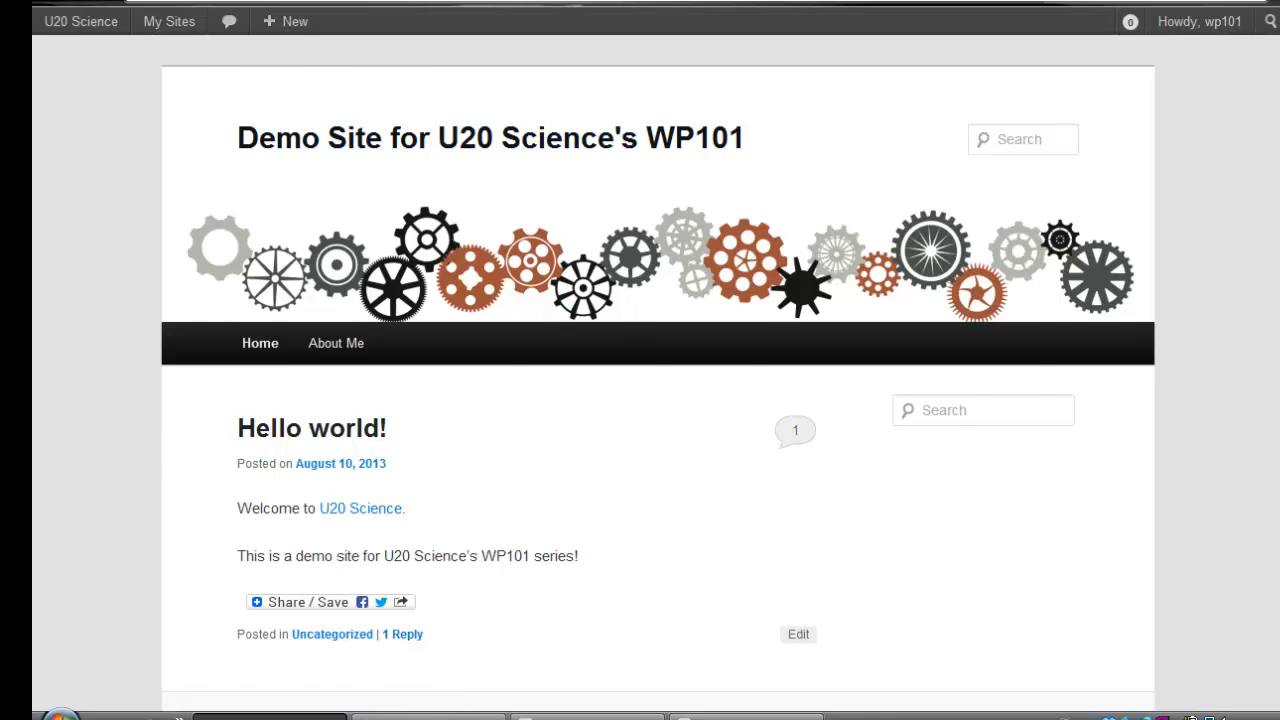
Return to the Custom Header page and remove the gears header image.
{"action": "left_click", "coordinate": [63, 210]}
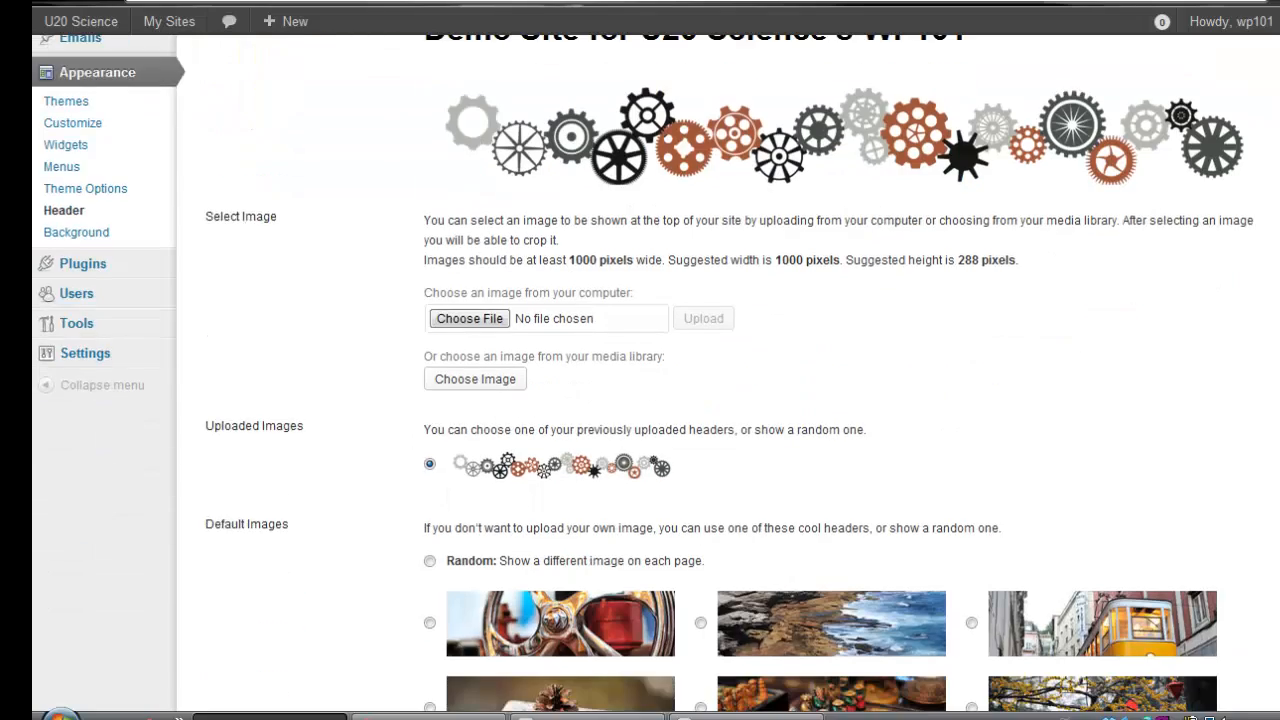
{"action": "scroll", "scroll_direction": "down", "scroll_amount": 3}
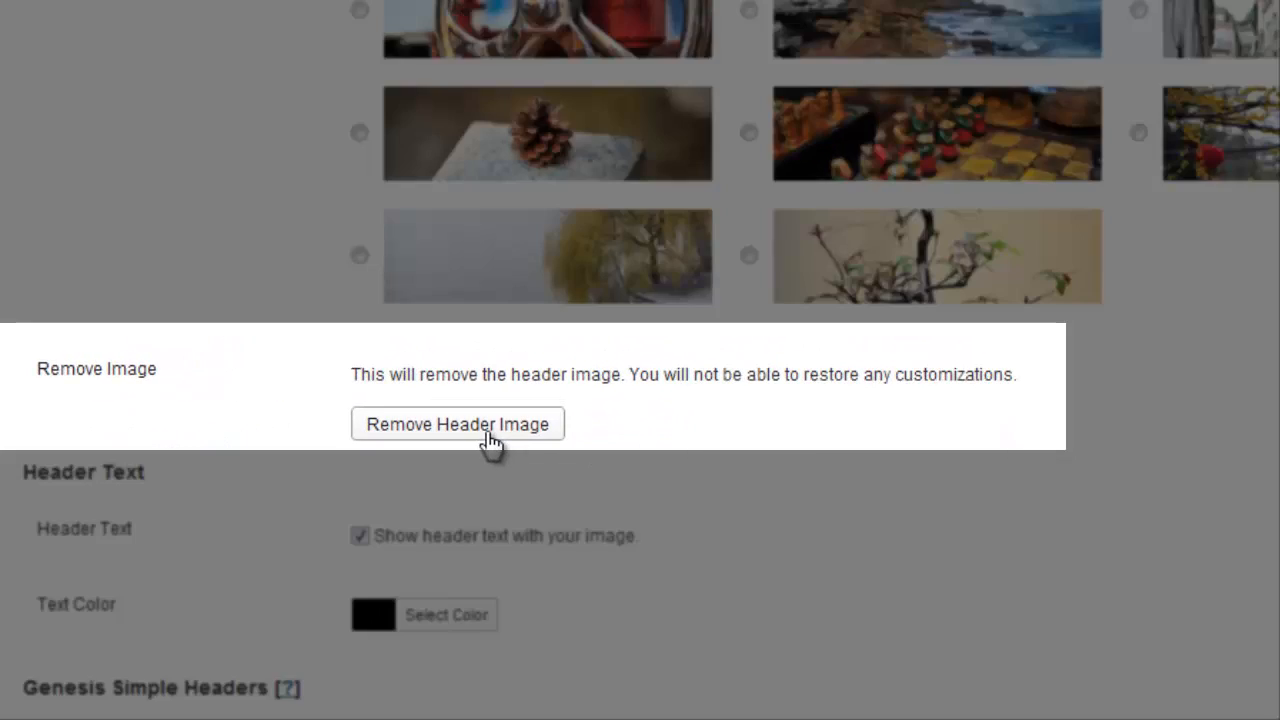
{"action": "left_click", "coordinate": [457, 424]}
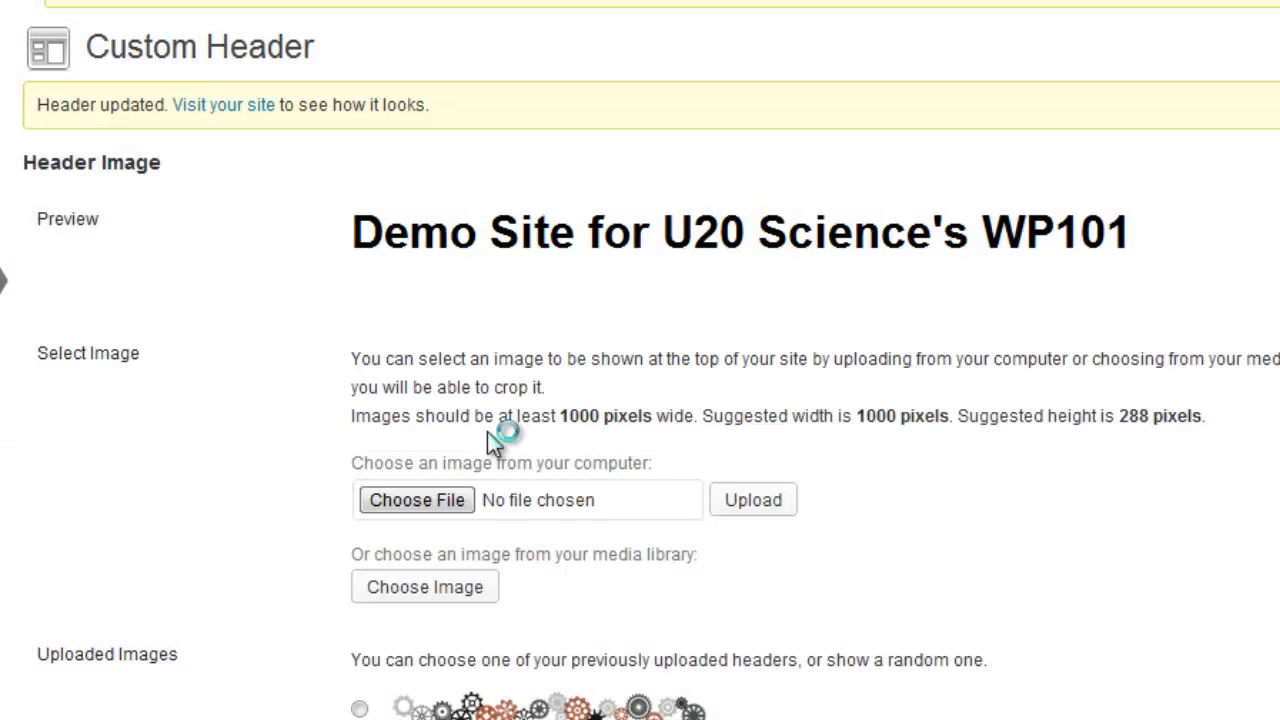